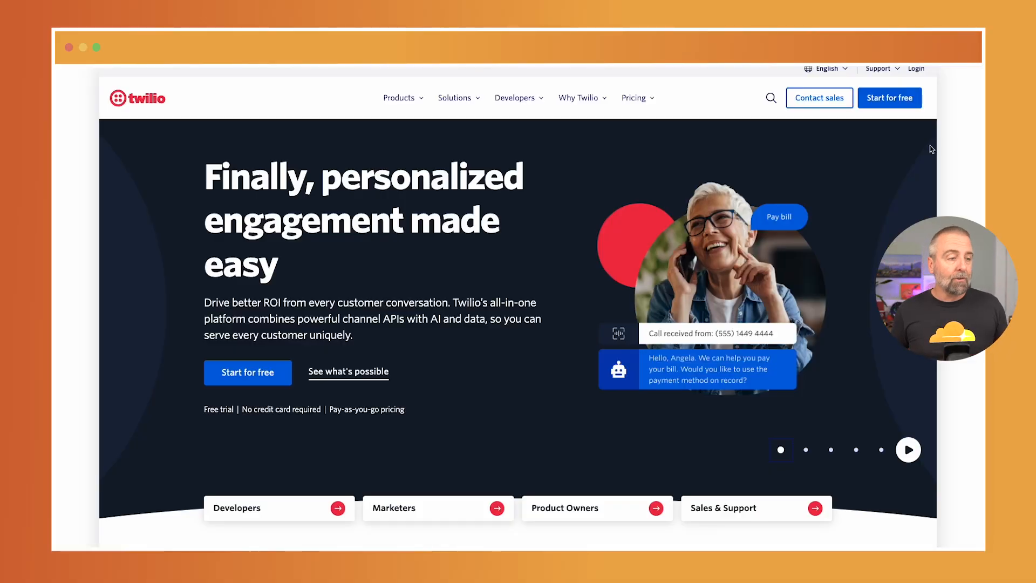
Deploy twilio-workflow with npm run deploy and select its workers.dev URL.
scroll("down", 3)
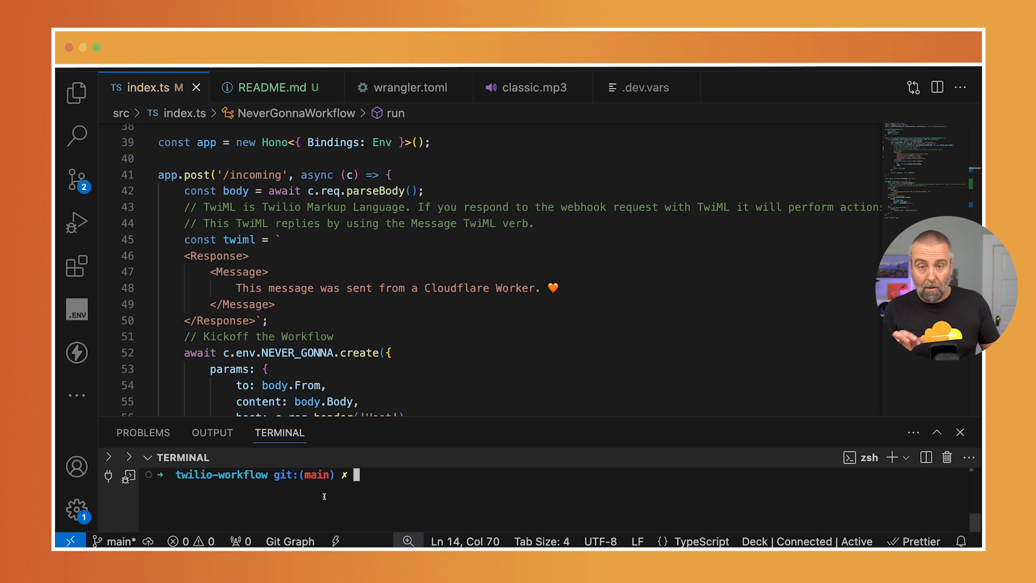
type("n")
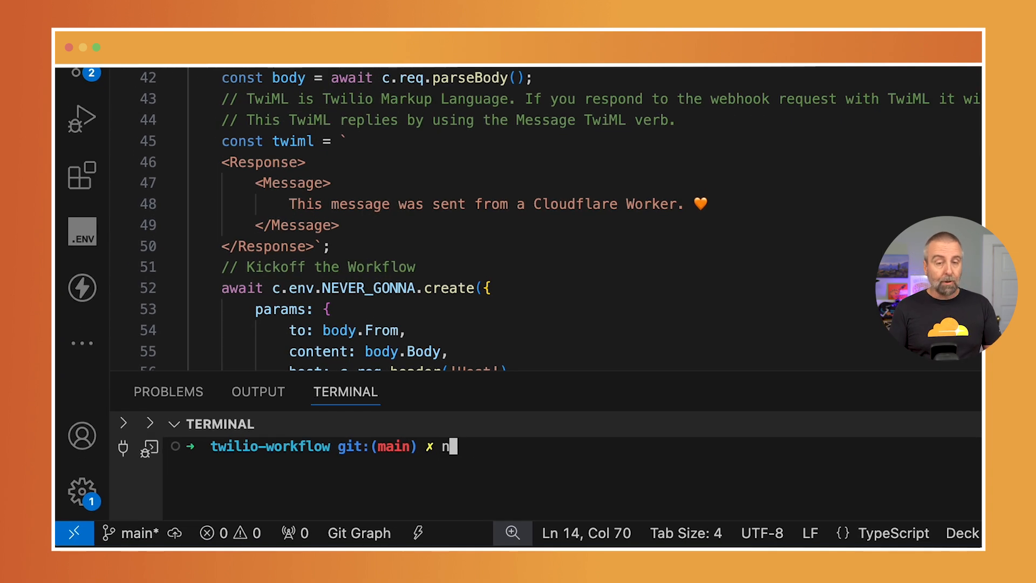
type("pm run dep")
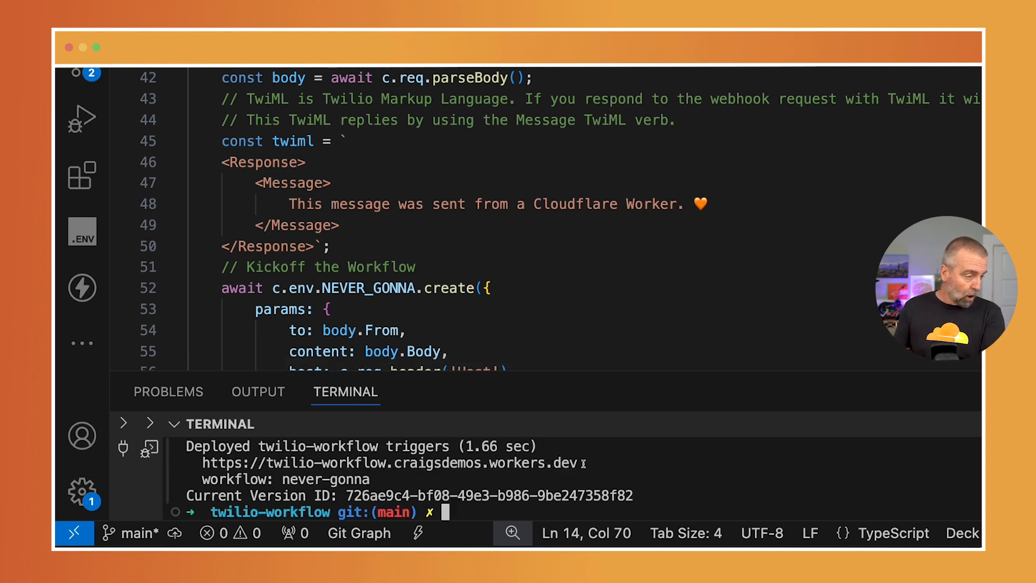
double_click(388, 462)
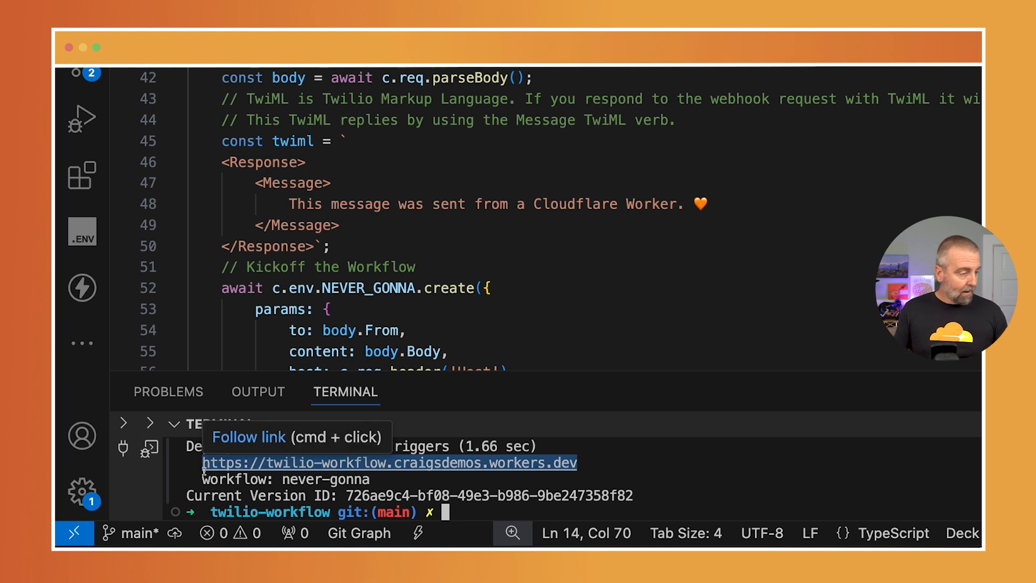
mouse_move(443, 453)
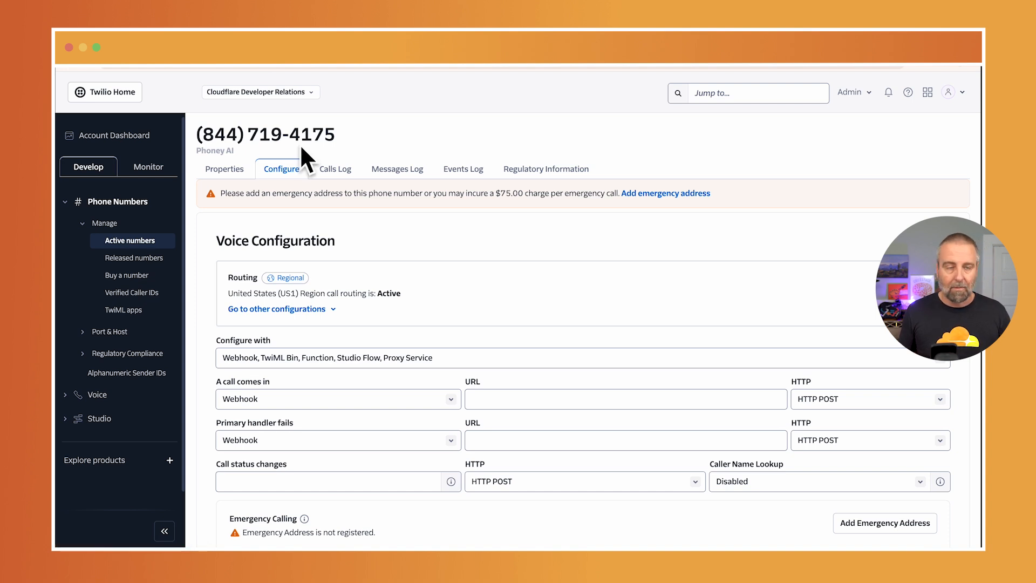
scroll("down", 3)
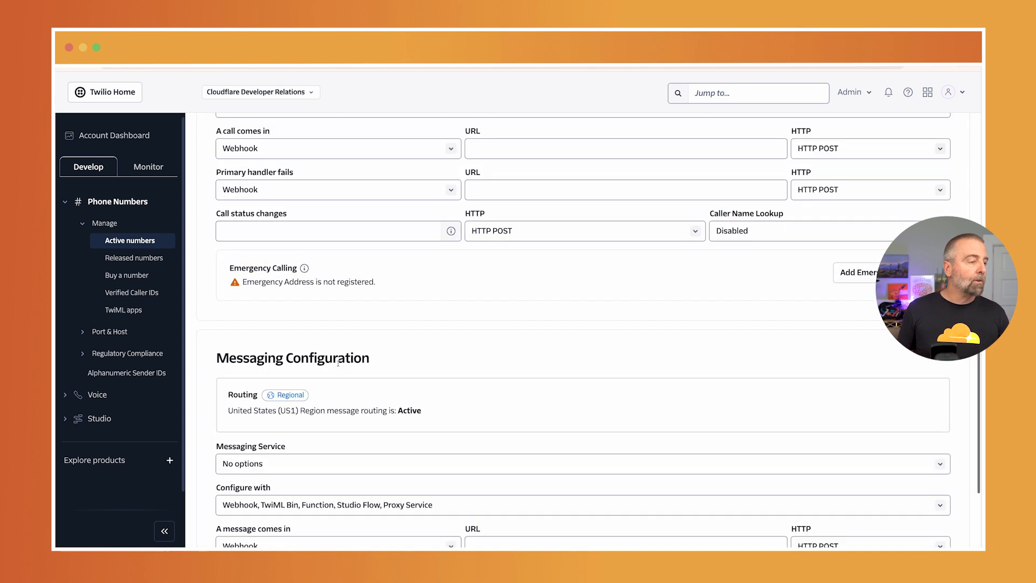
scroll("down", 3)
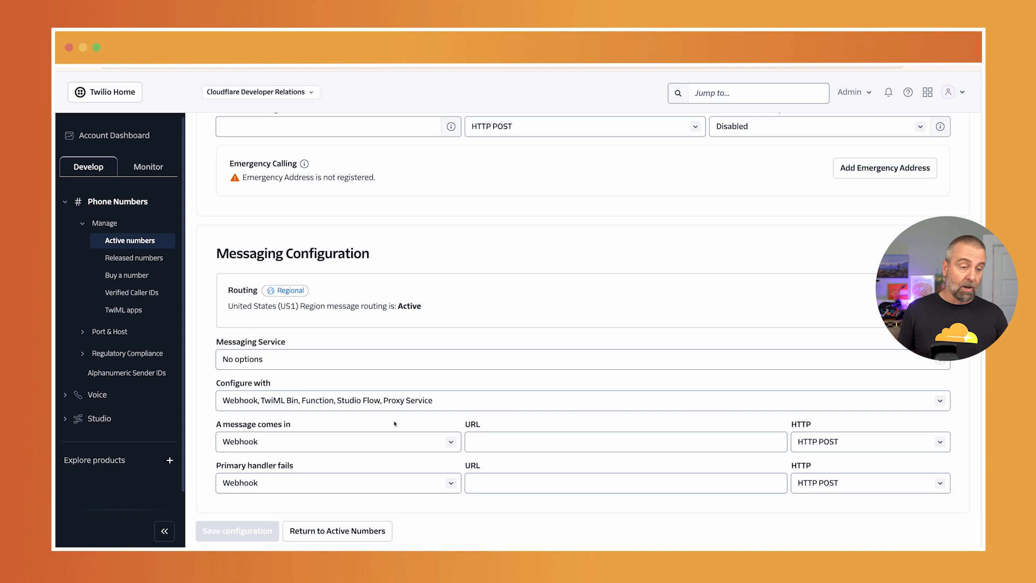
left_click(625, 441)
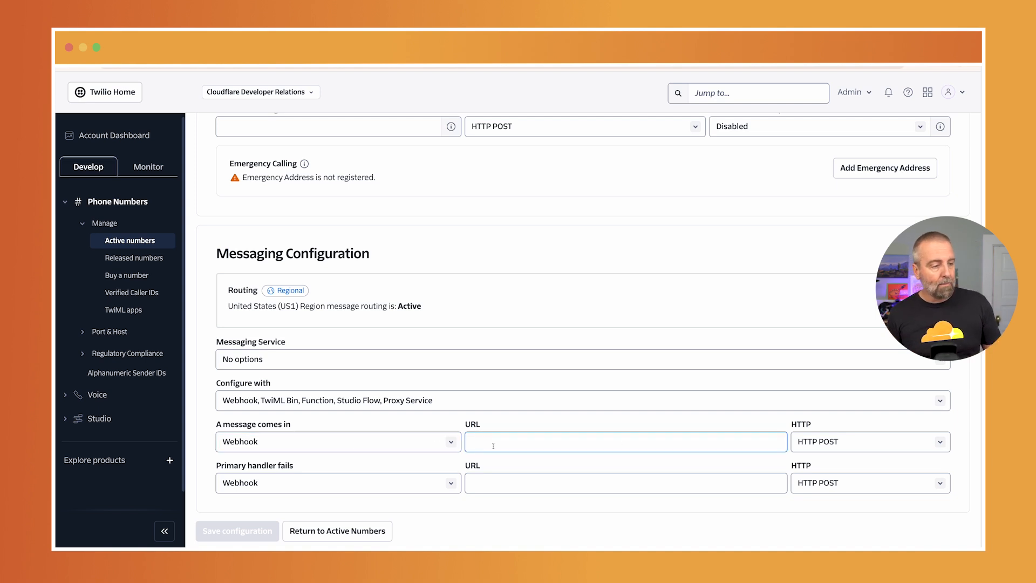
type("https://twilio-workflow.craigsdemos.workers.dev")
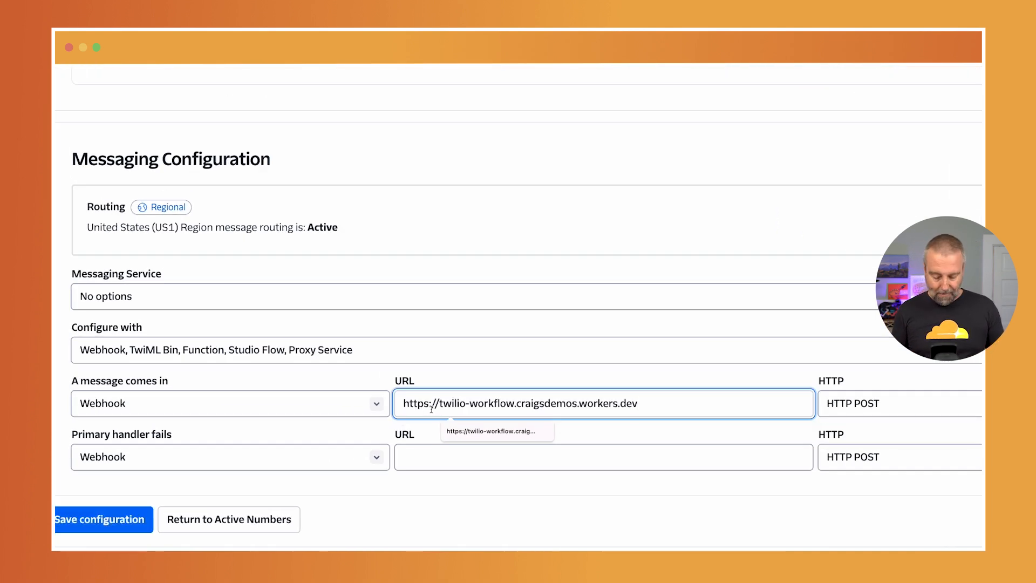
type("/inco")
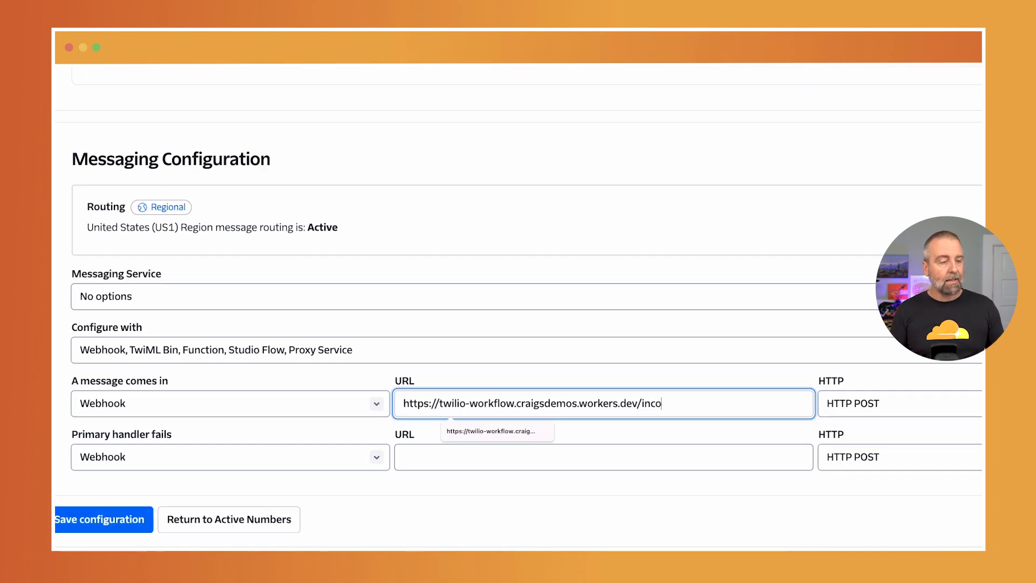
type("ming")
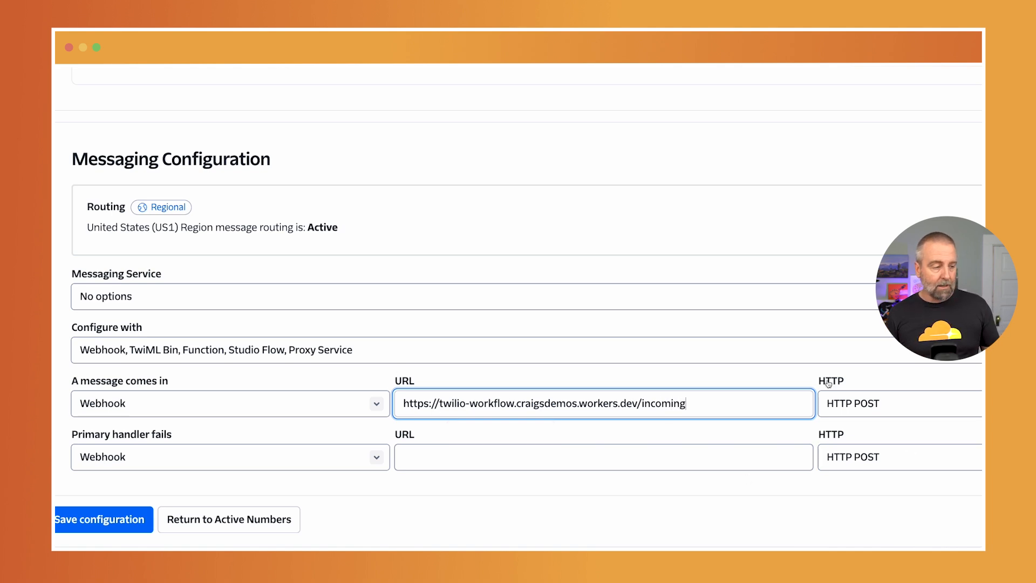
left_click(102, 518)
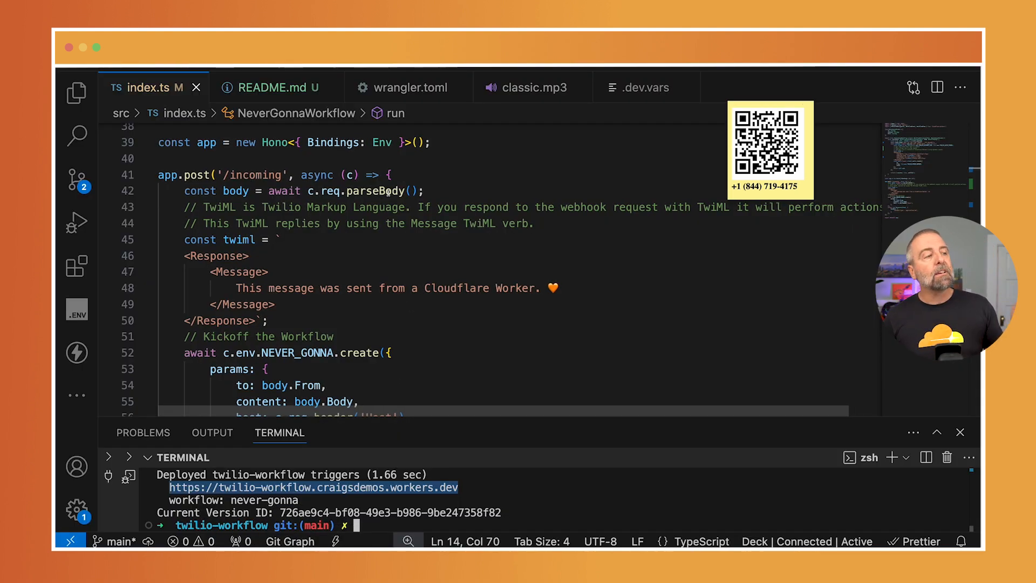
mouse_move(383, 191)
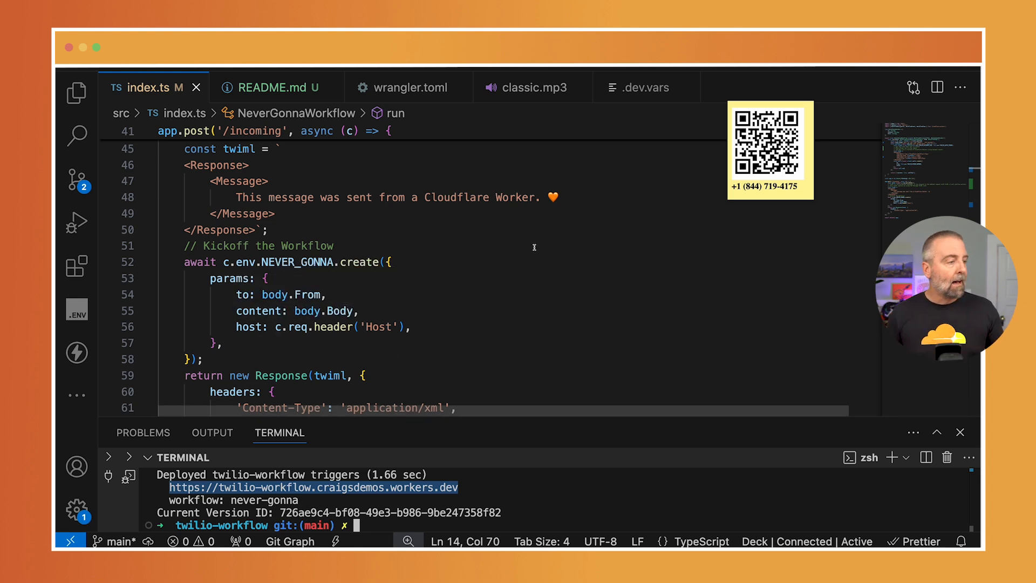
scroll("down", 3)
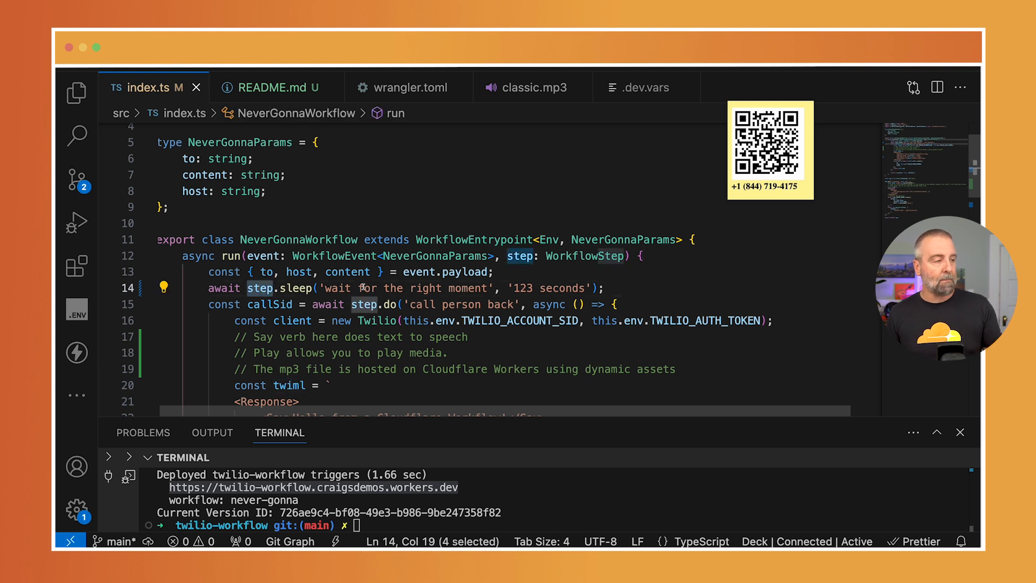
double_click(522, 287)
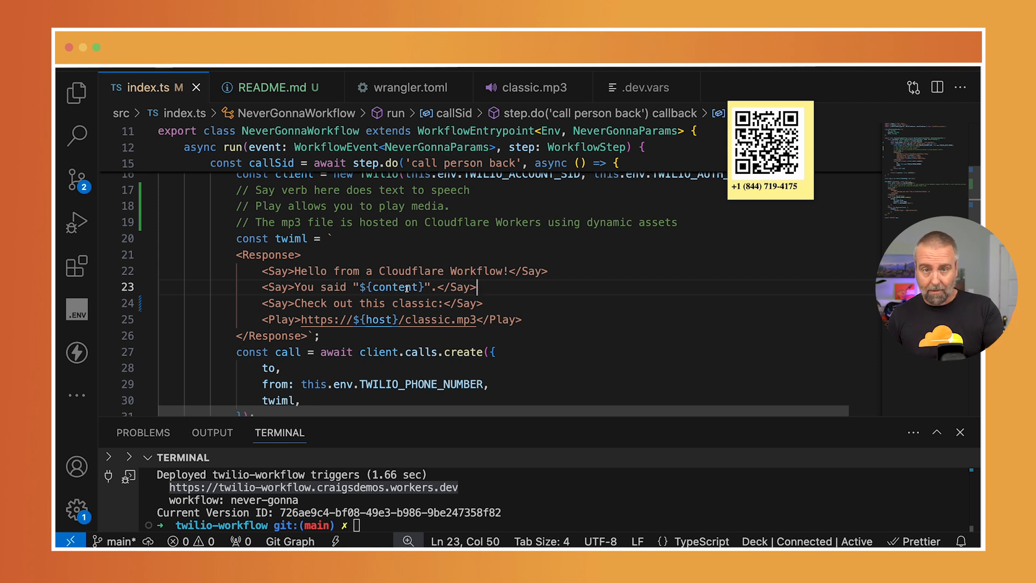
double_click(280, 319)
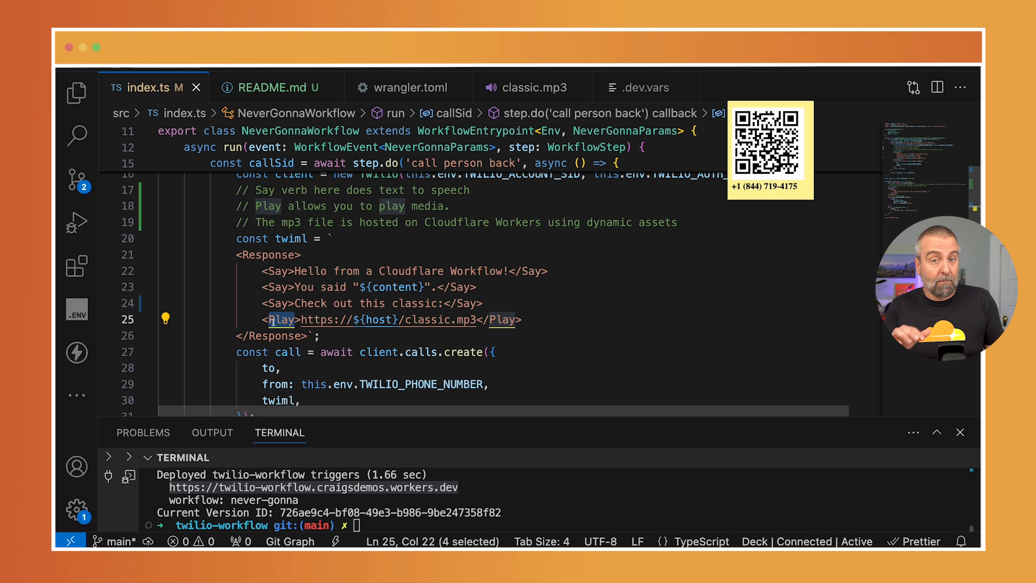
left_click(76, 92)
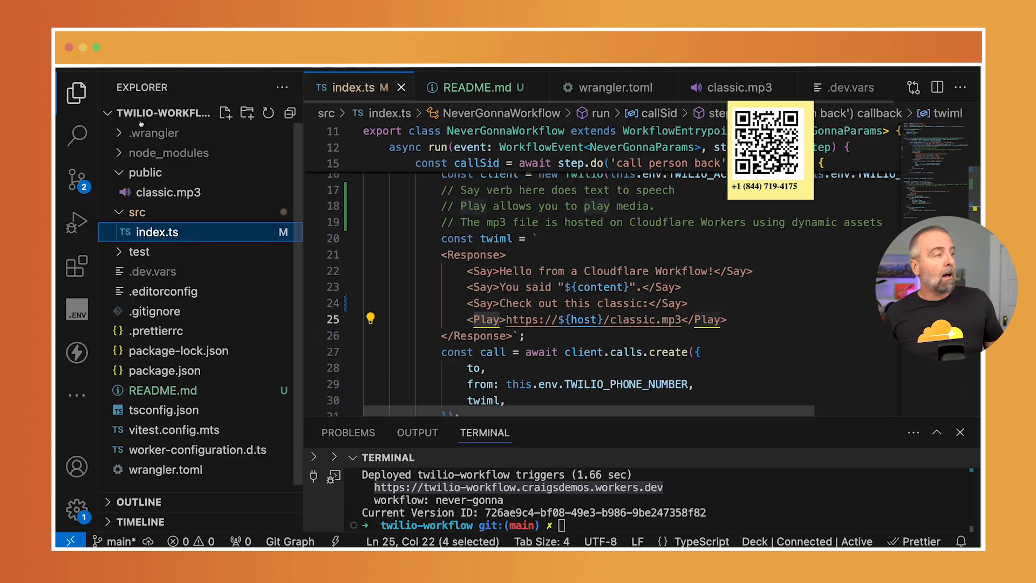
left_click(170, 192)
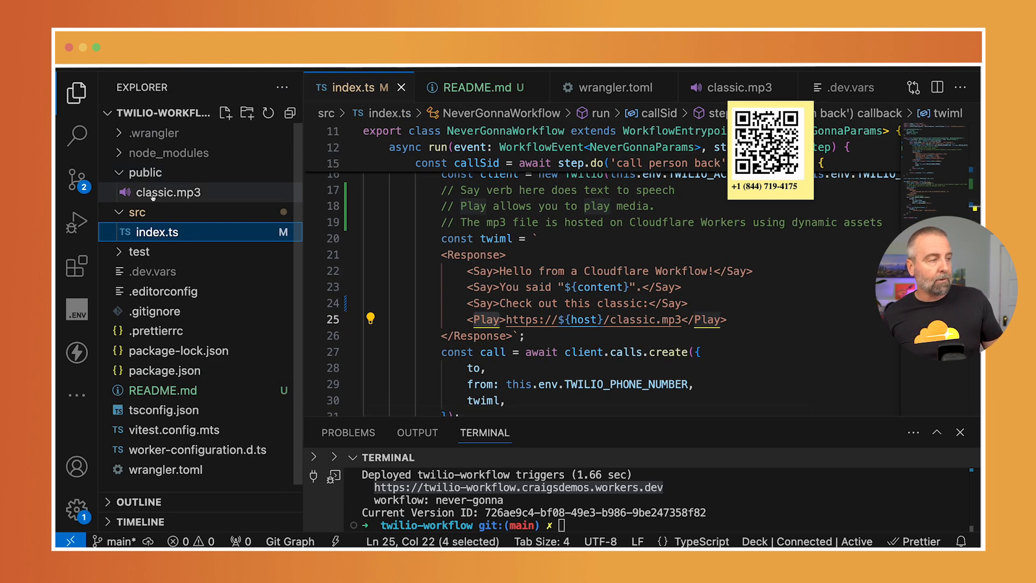
left_click(78, 92)
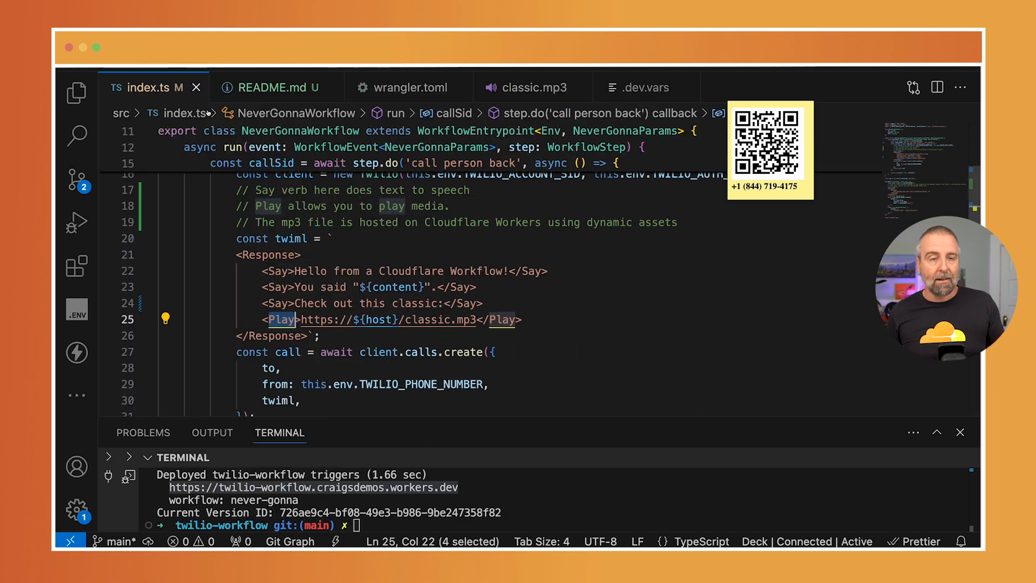